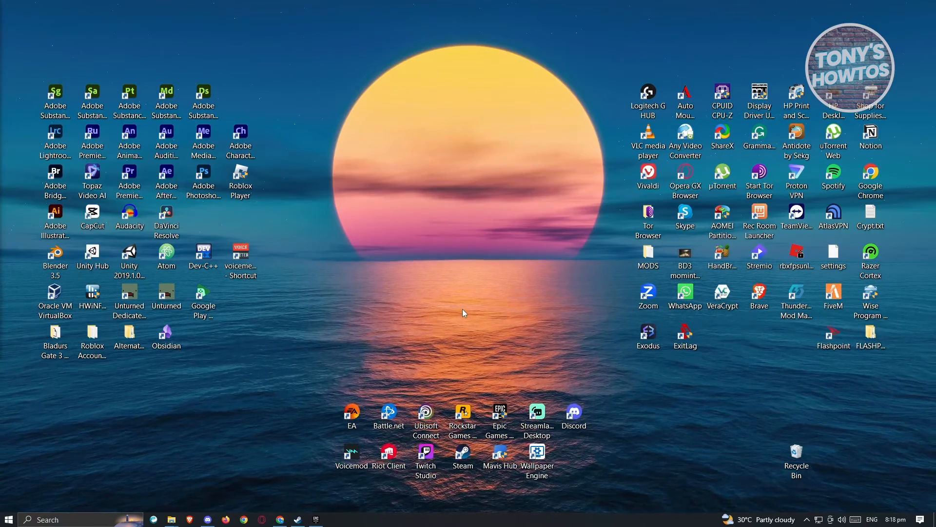
{"action": "mouse_move", "coordinate": [52, 520]}
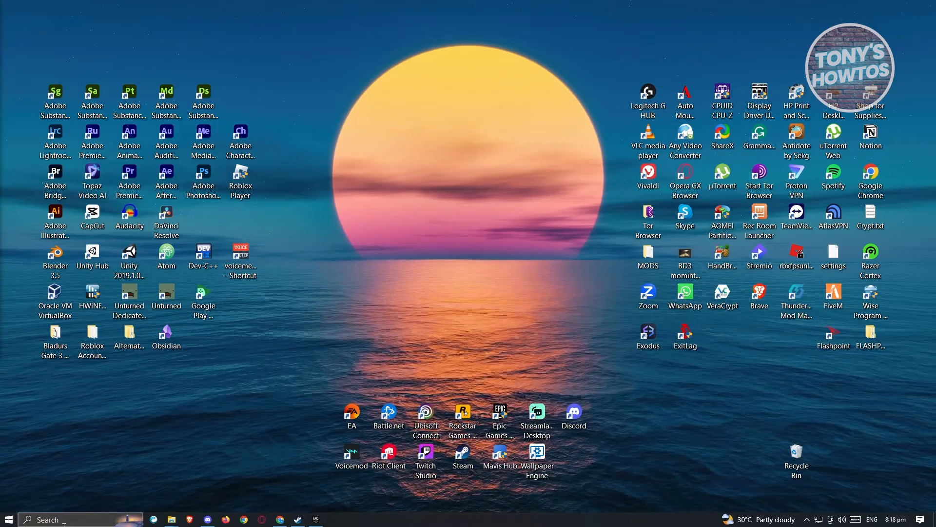
Search "syt" from the taskbar to launch System Configuration
{"action": "left_click", "coordinate": [8, 519]}
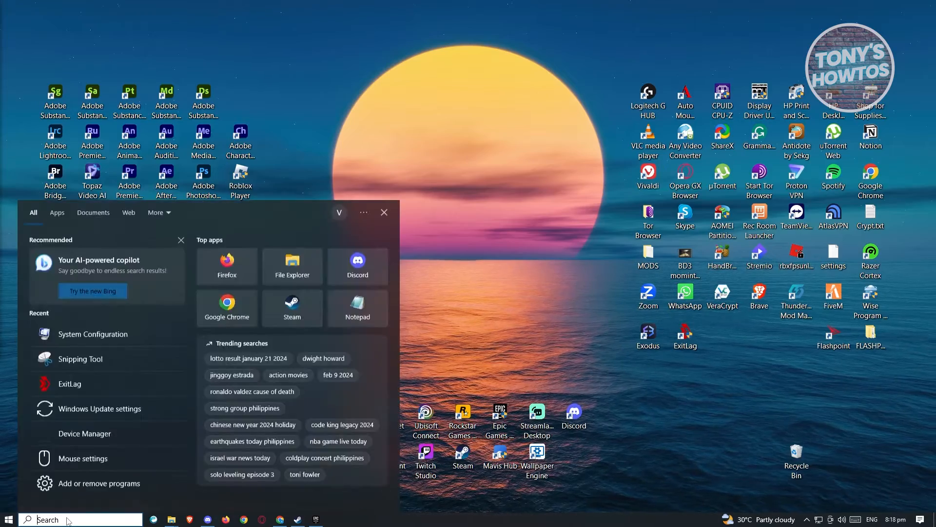
{"action": "type", "text": "syt"}
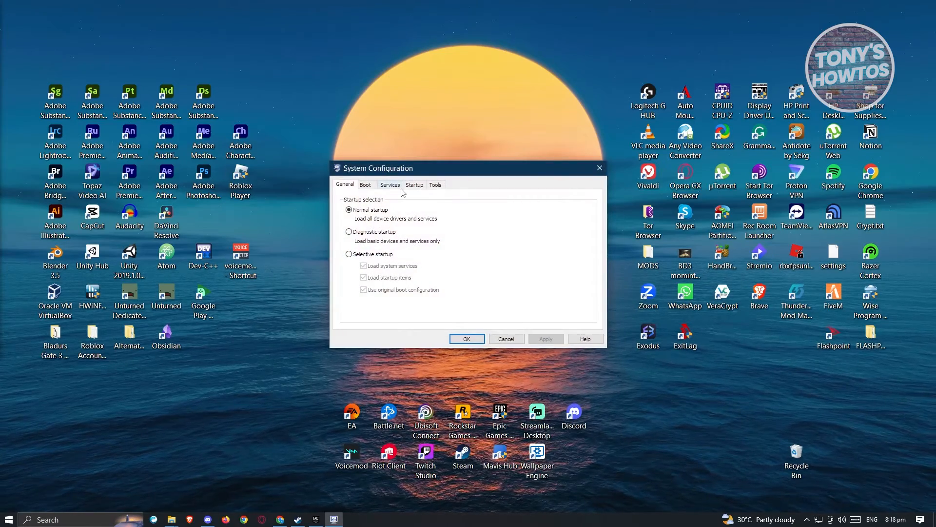
Show the Services list where Epic Online Services can be enabled
{"action": "left_click", "coordinate": [390, 184]}
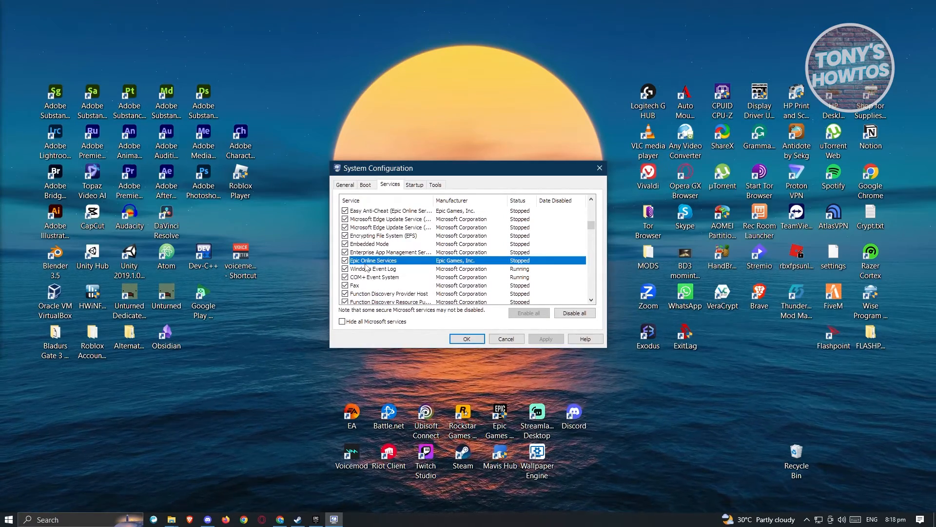
{"action": "mouse_move", "coordinate": [391, 269]}
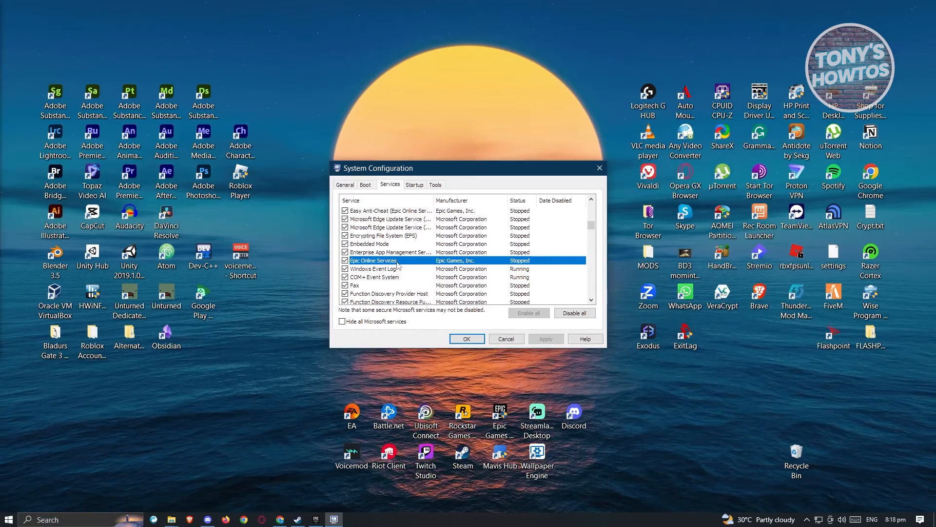
{"action": "mouse_move", "coordinate": [367, 266]}
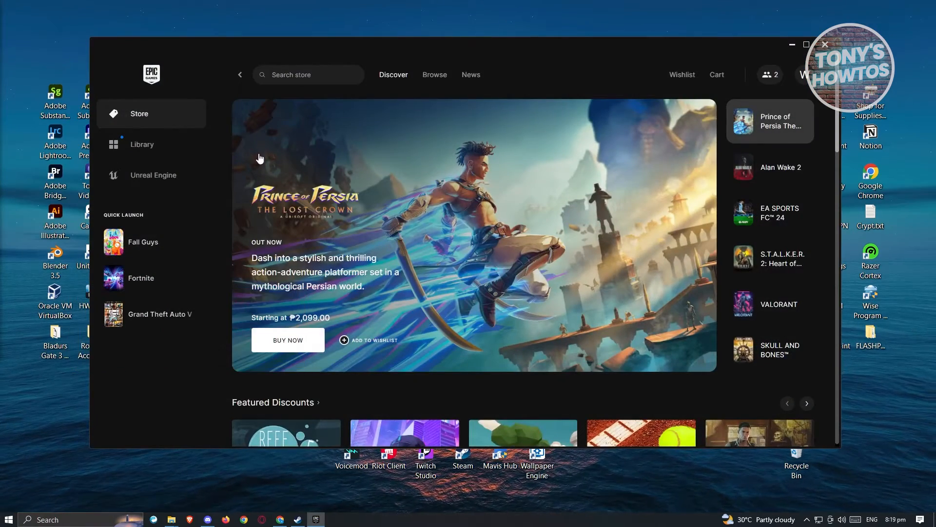
From the Library, bring up the Manage panel for Fall Guys via its three-dot menu
{"action": "left_click", "coordinate": [142, 145]}
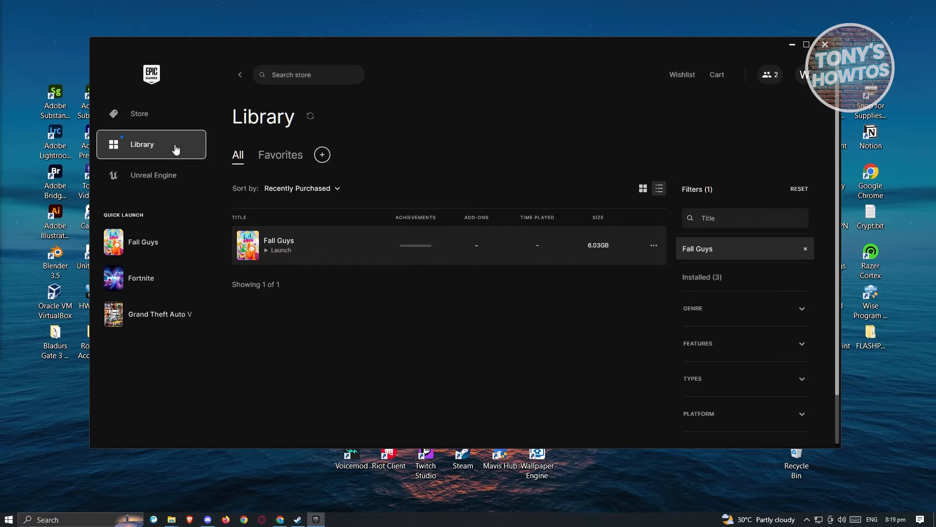
{"action": "mouse_move", "coordinate": [338, 266]}
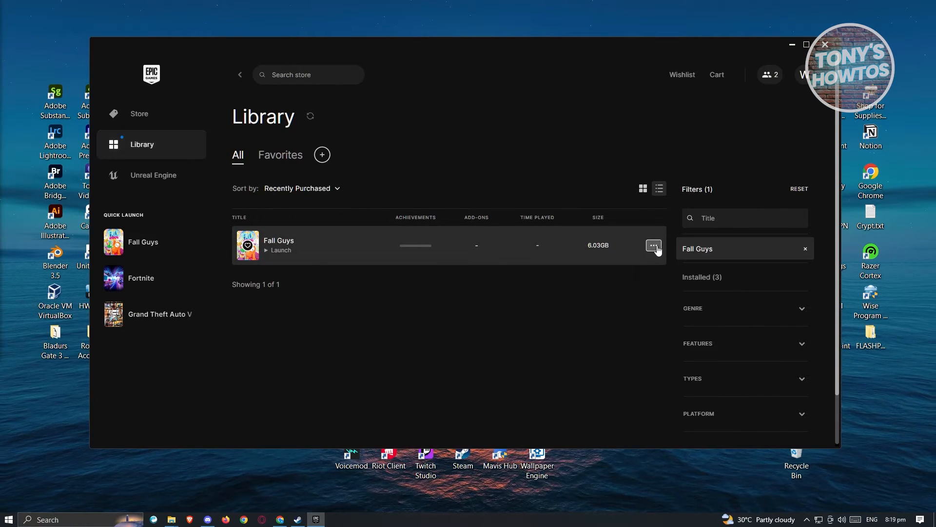
{"action": "left_click", "coordinate": [654, 246]}
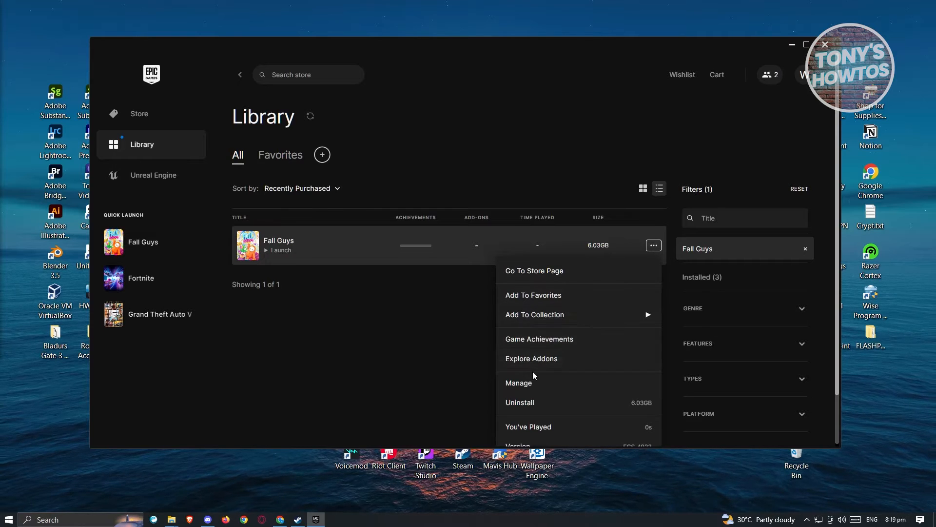
{"action": "left_click", "coordinate": [519, 382]}
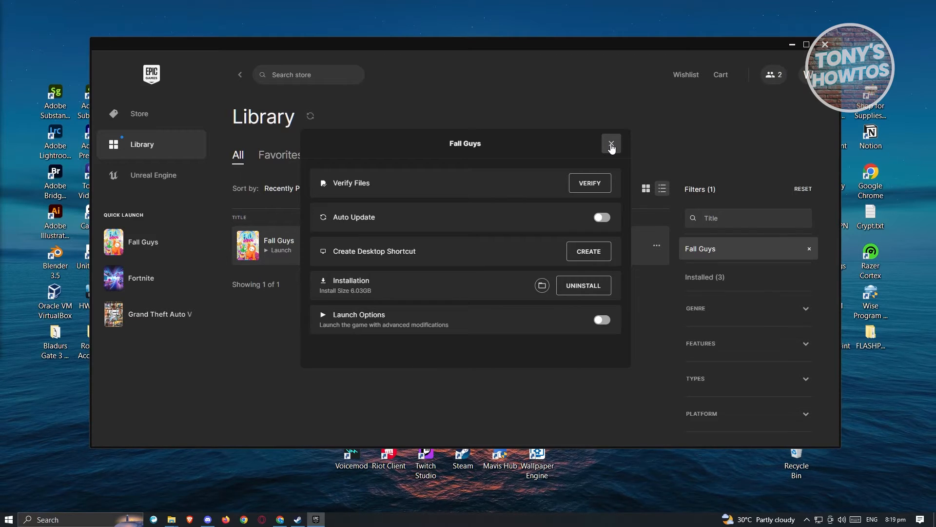
{"action": "mouse_move", "coordinate": [615, 154]}
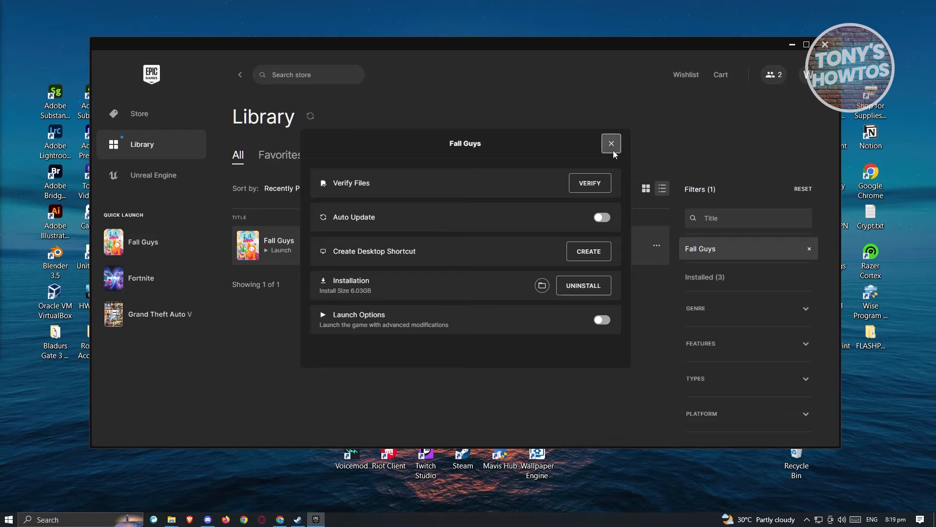
Close the Fall Guys management panel after verifying files, returning to the Library
{"action": "left_click", "coordinate": [610, 143]}
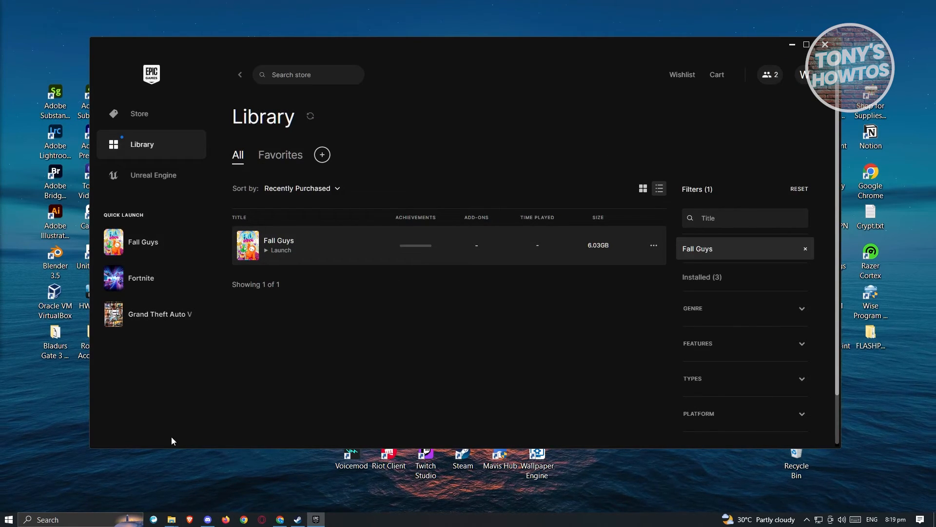
Search "unins" from the taskbar to reach Add or remove programs
{"action": "left_click", "coordinate": [44, 519]}
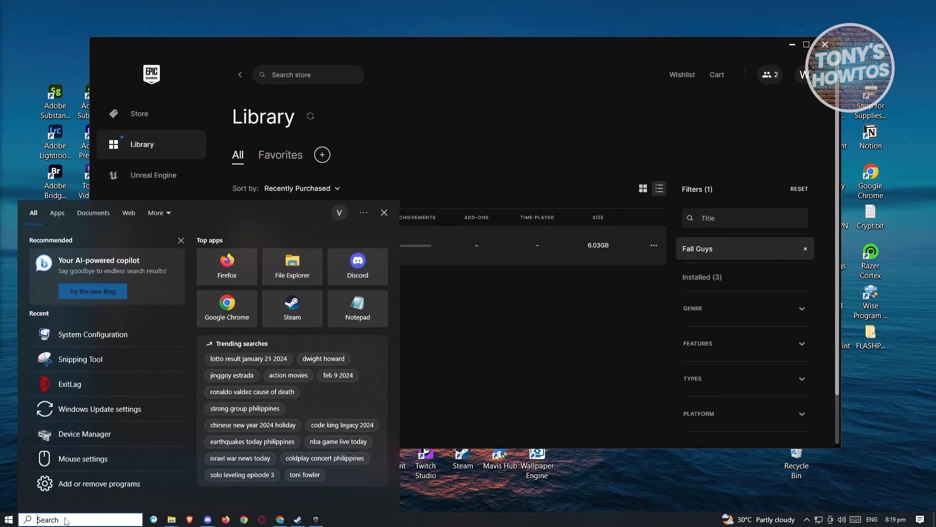
{"action": "type", "text": "unins"}
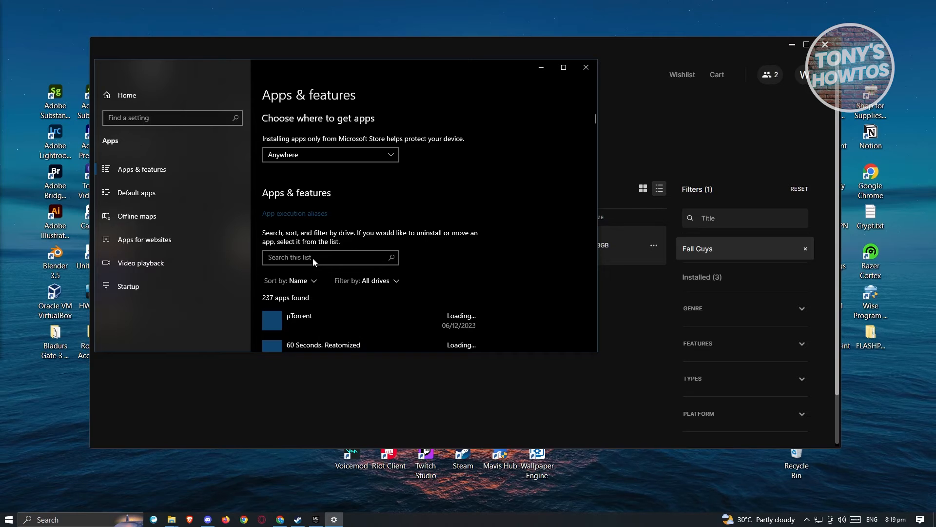
Filter Apps & features by "epic" and select Epic Online Services for uninstall
{"action": "type", "text": "e"}
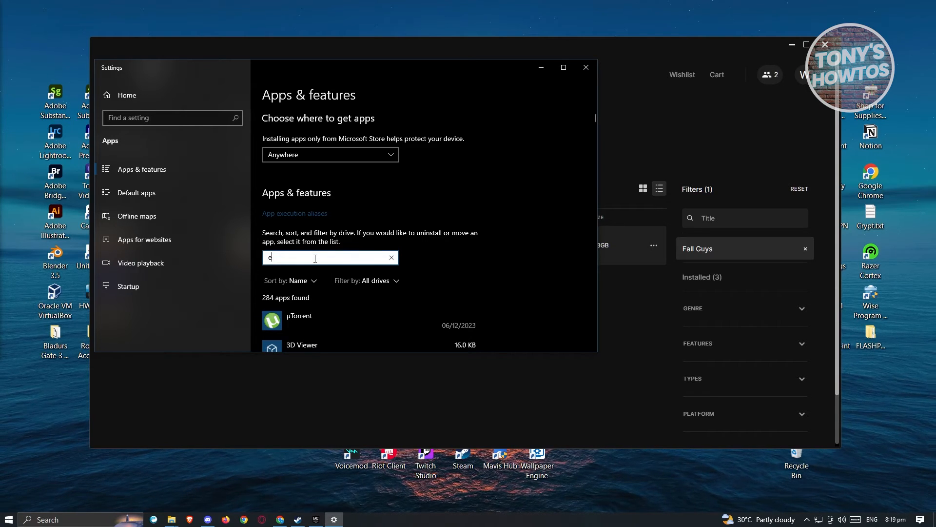
{"action": "type", "text": "pic"}
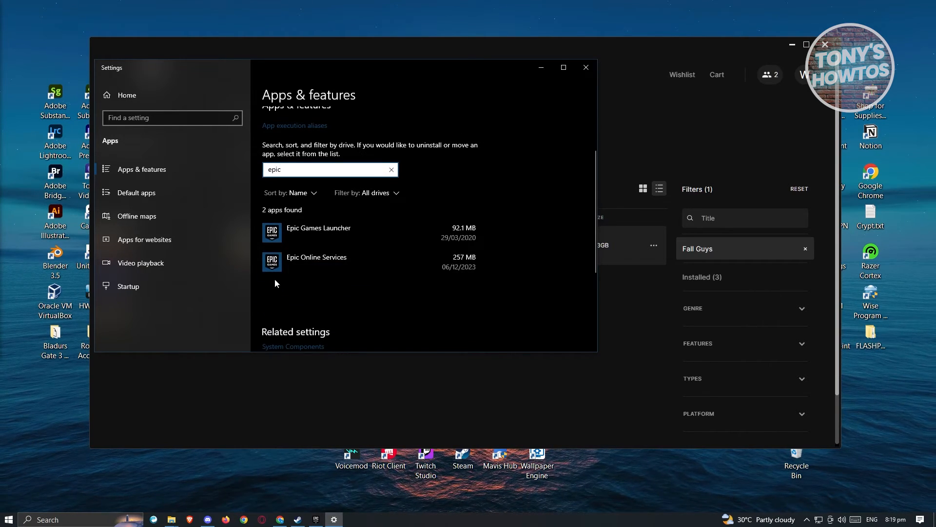
{"action": "left_click", "coordinate": [336, 262]}
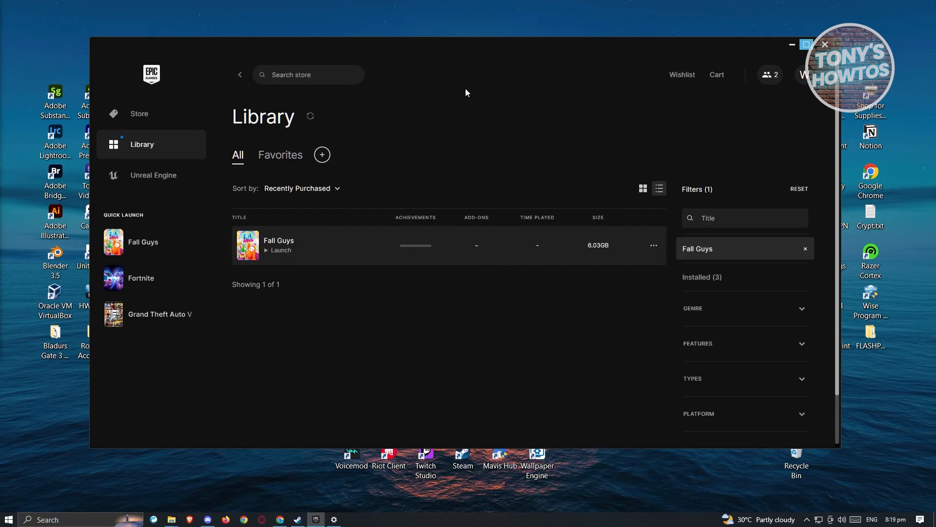
{"action": "mouse_move", "coordinate": [434, 118]}
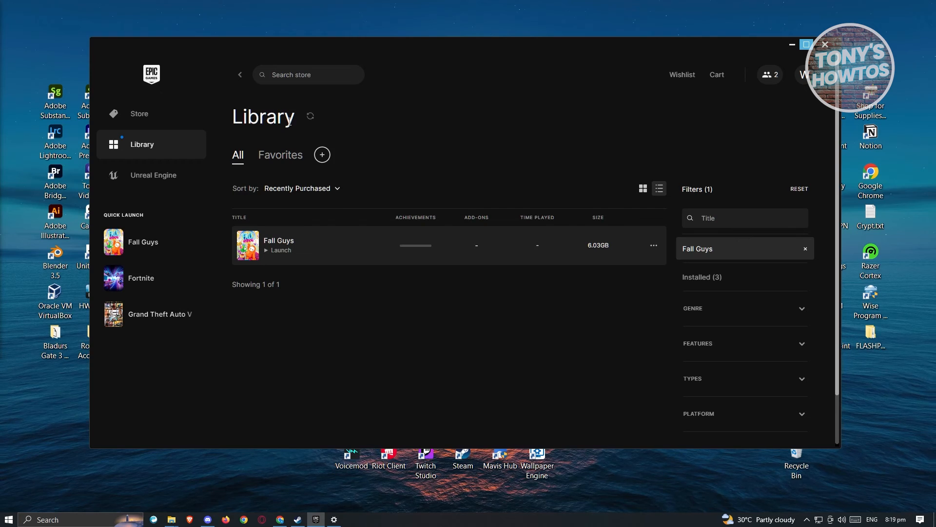
{"action": "mouse_move", "coordinate": [173, 150]}
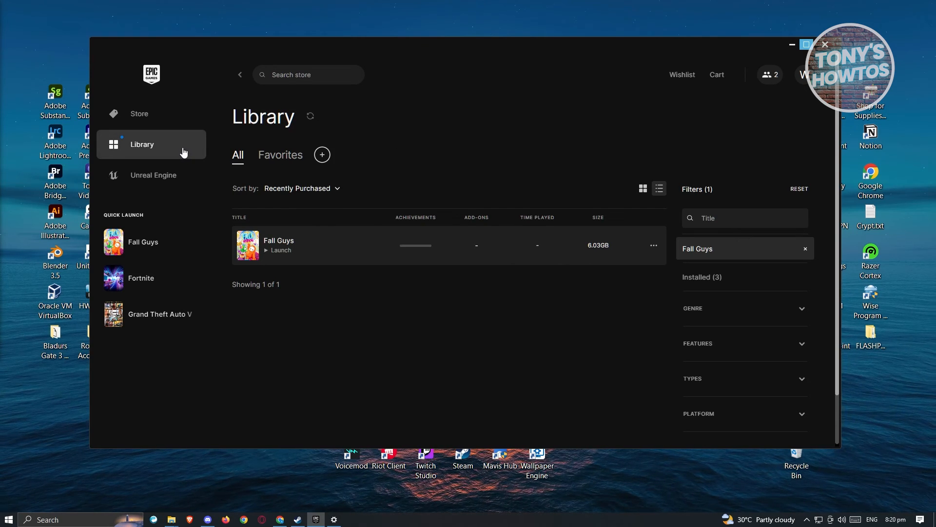